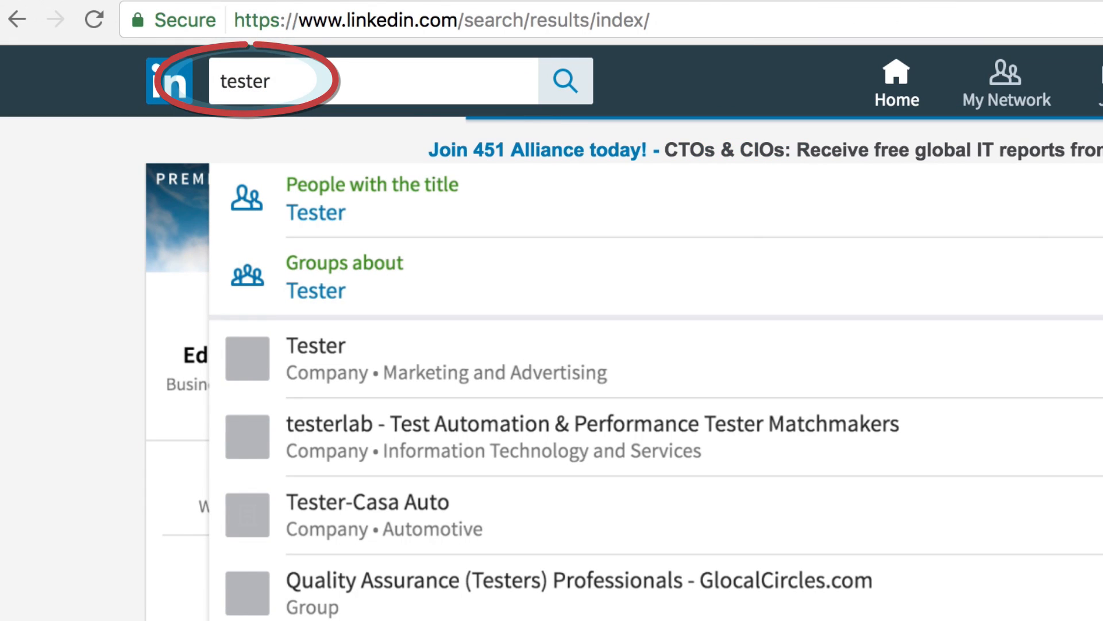
Step: Run the LinkedIn search for the keyword 'tester'
key(Enter)
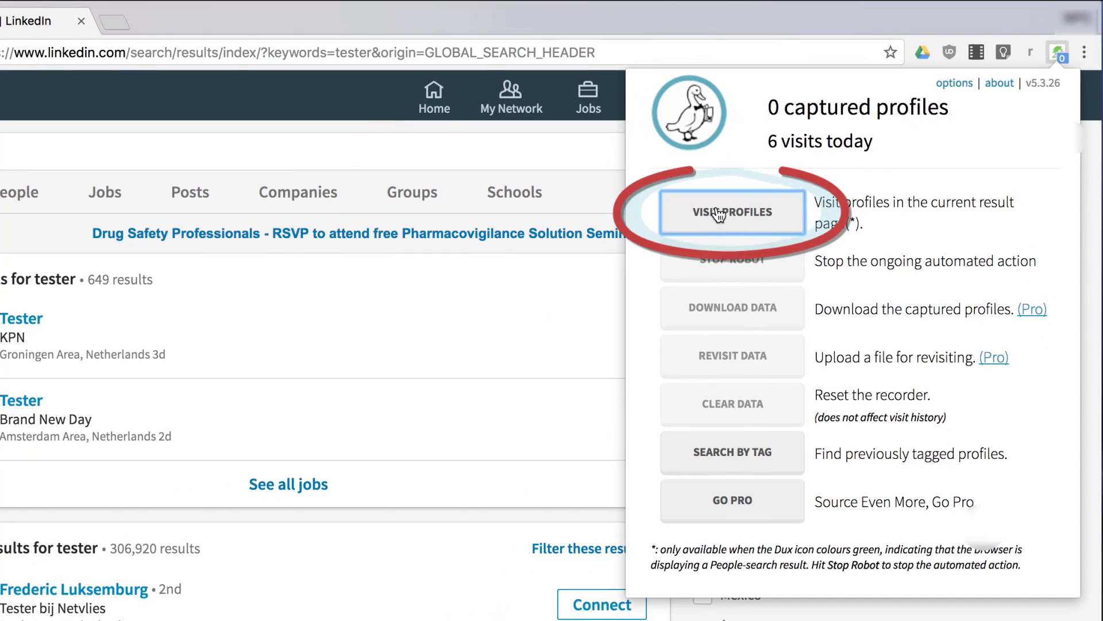
Step: Start the robot visiting the tester result profiles, then stop it after three captures
click(732, 211)
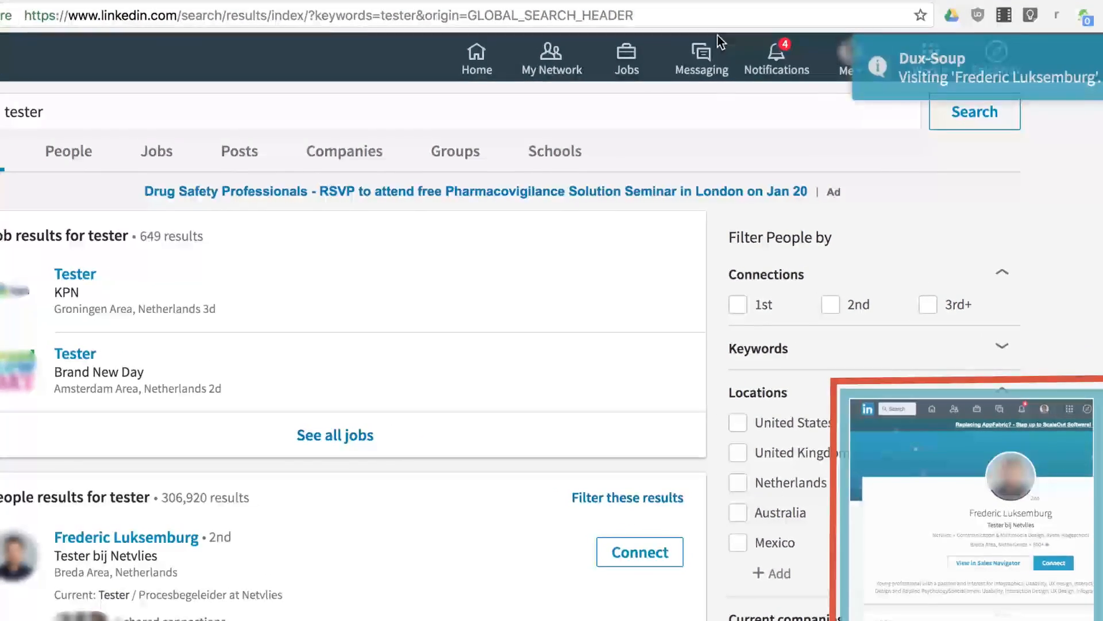
click(1086, 13)
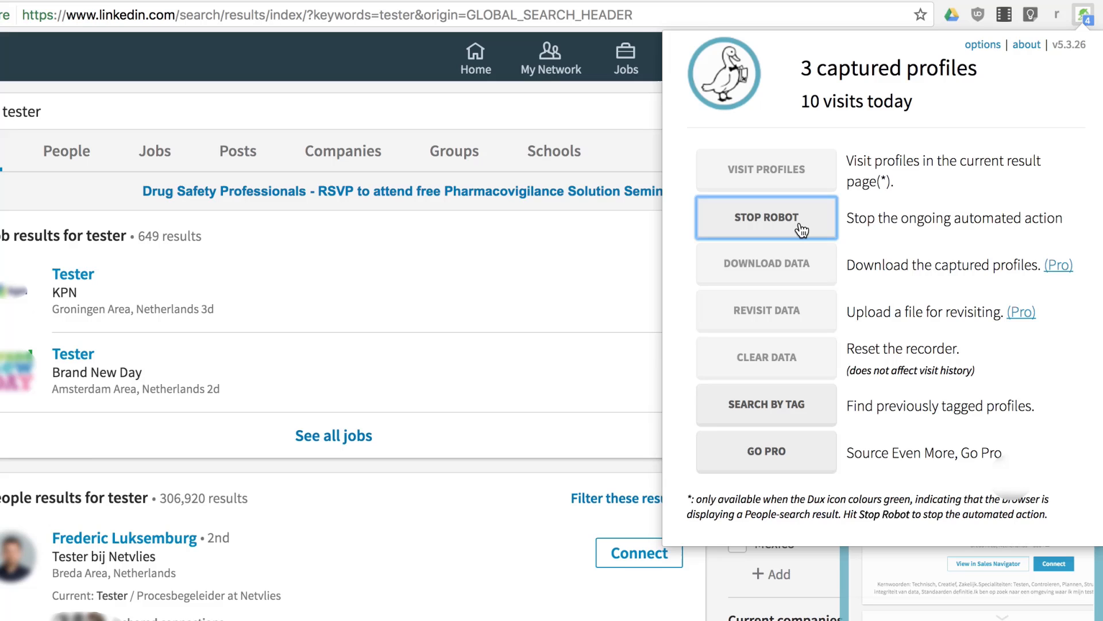
click(765, 217)
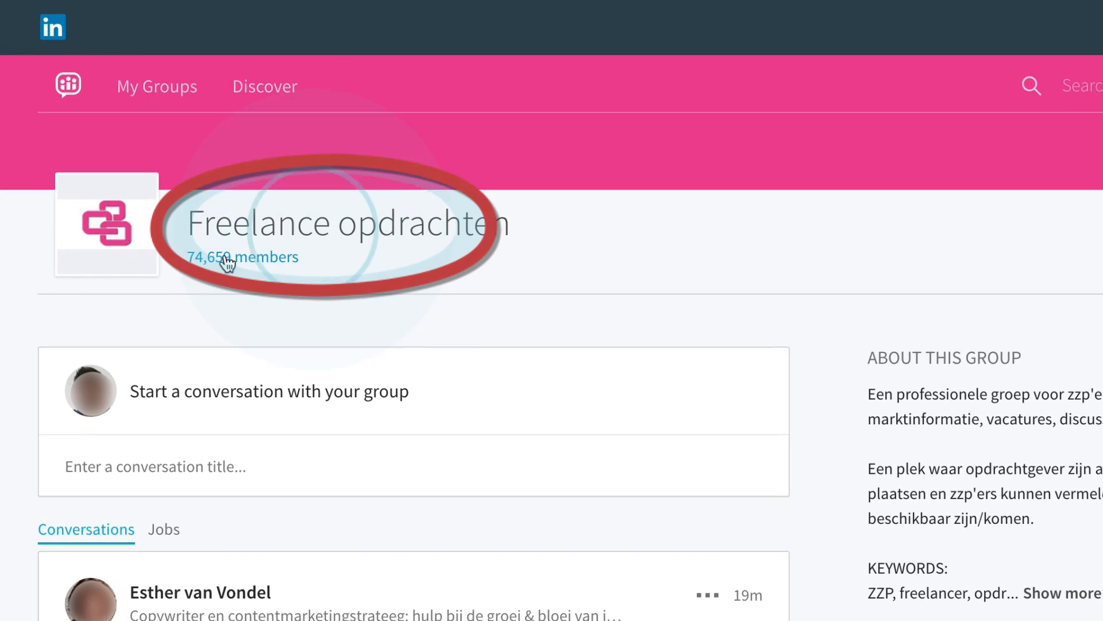
Step: Show the group's member list, then run a Dux-Soup Google search for java programmer profiles
click(241, 256)
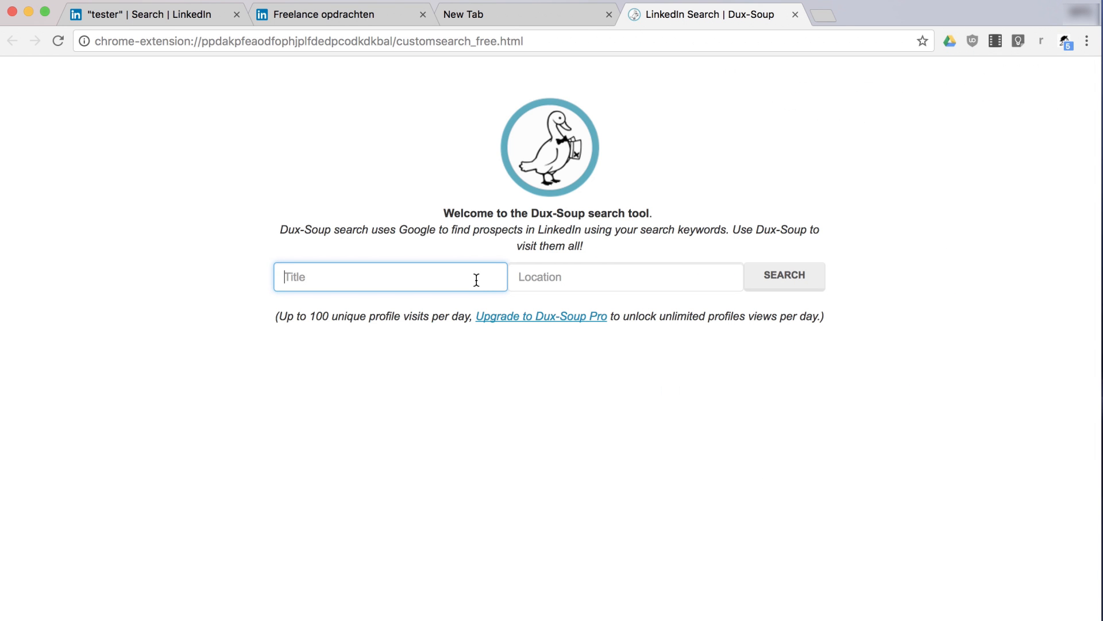
text(pro)
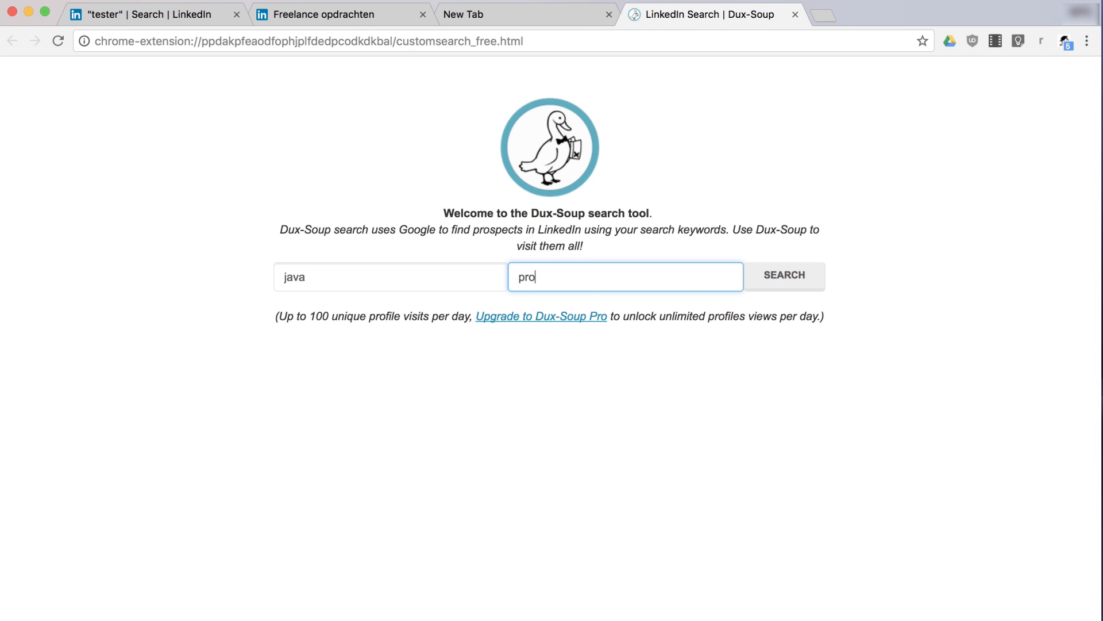
click(782, 274)
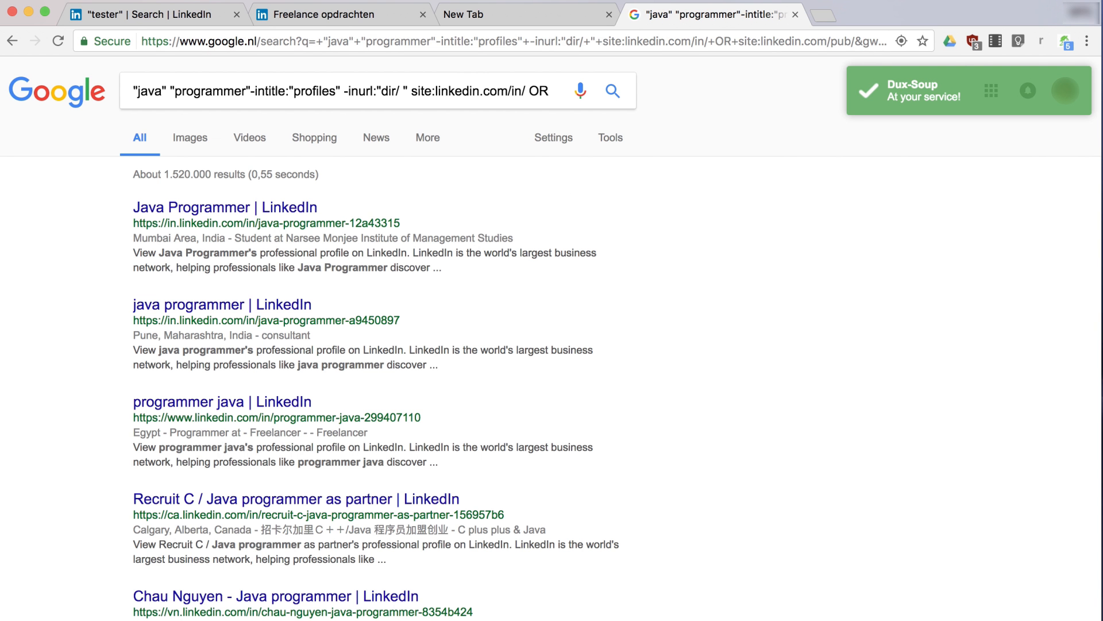
Step: Start the robot visiting the LinkedIn profiles listed in the java programmer Google results
click(1067, 41)
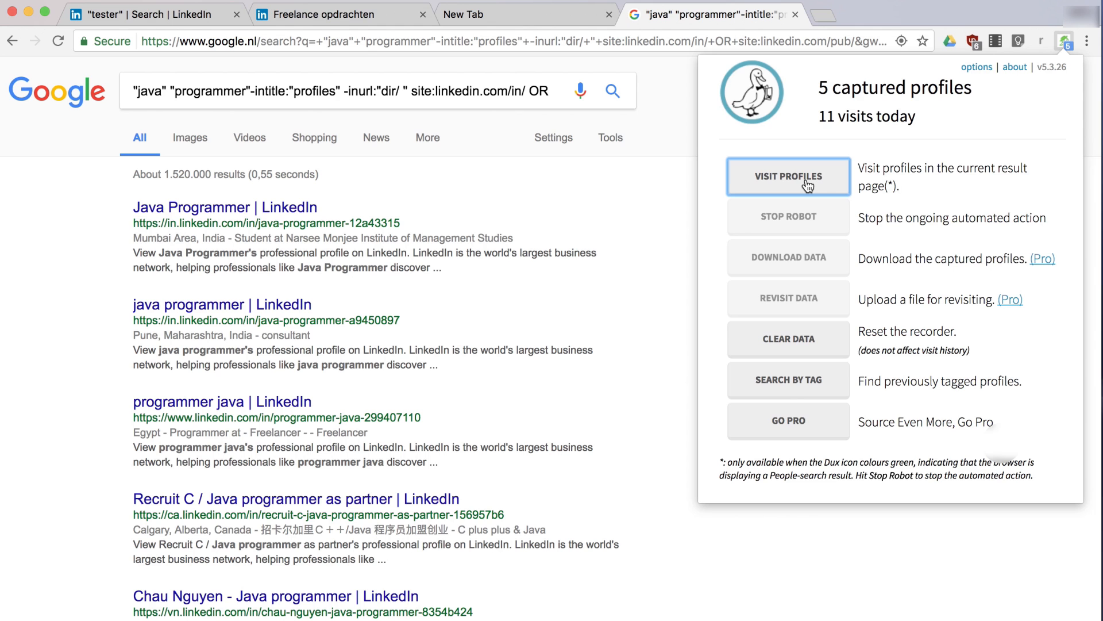
click(789, 176)
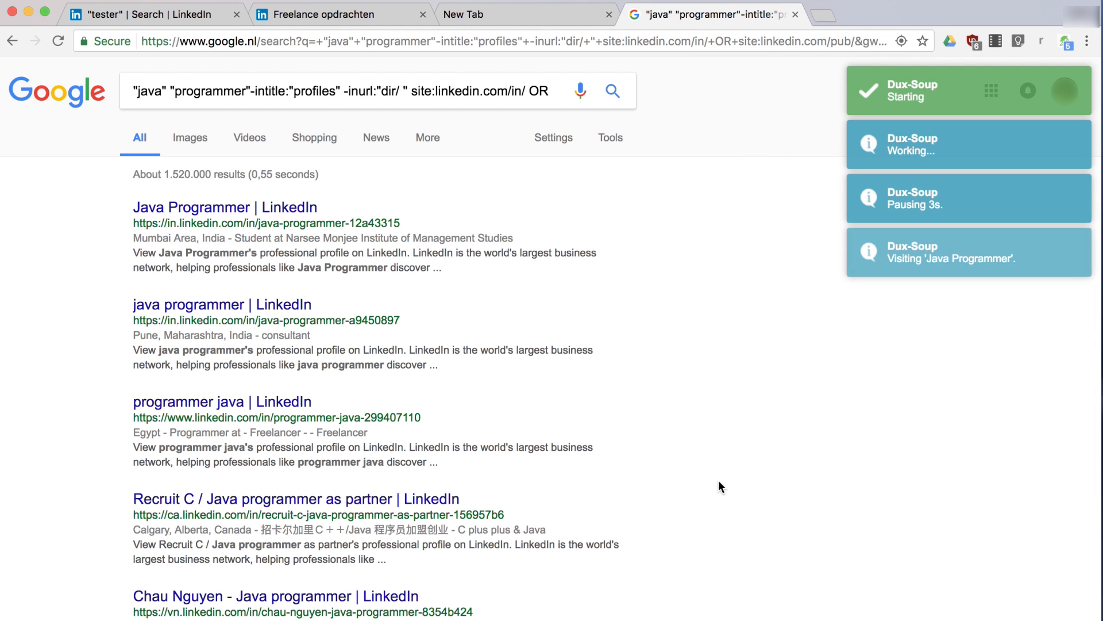
click(224, 207)
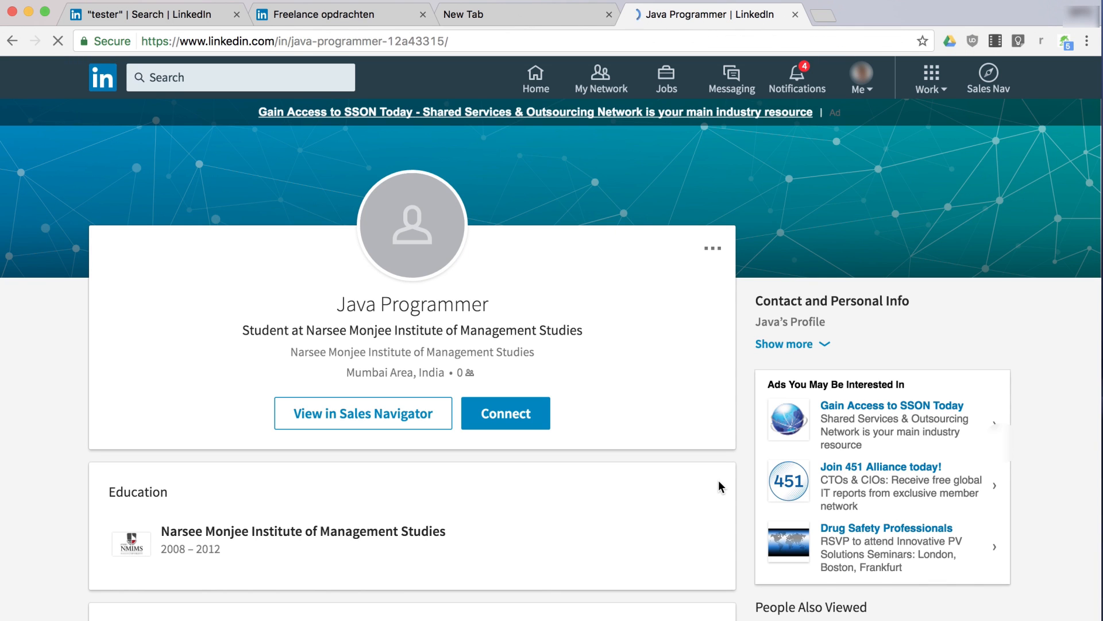